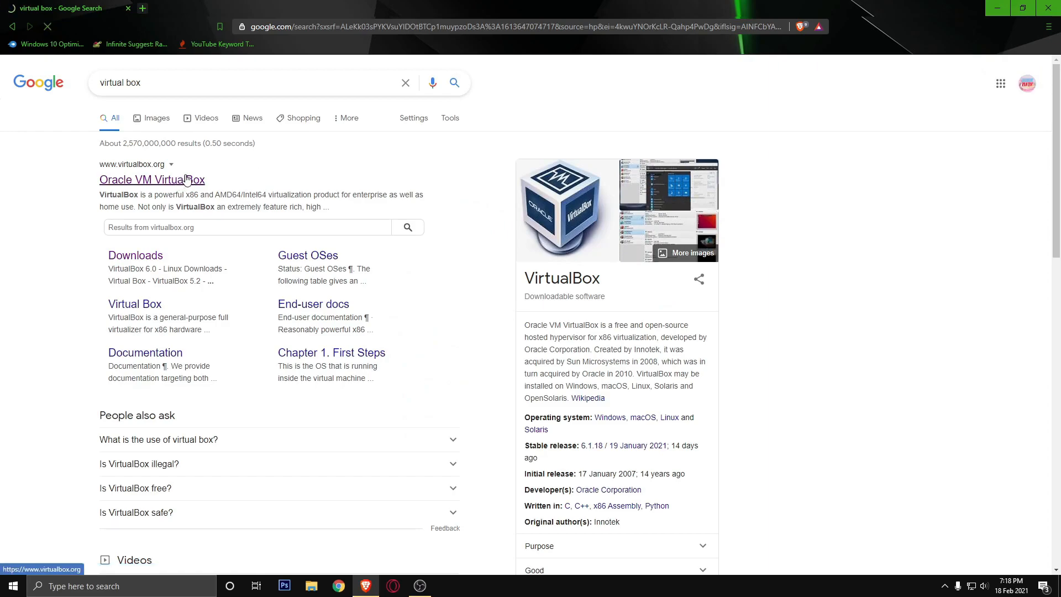
# Step: Save the VirtualBox 6.1.18 Windows-hosts installer from virtualbox.org and run setup with default features
pyautogui.click(152, 179)
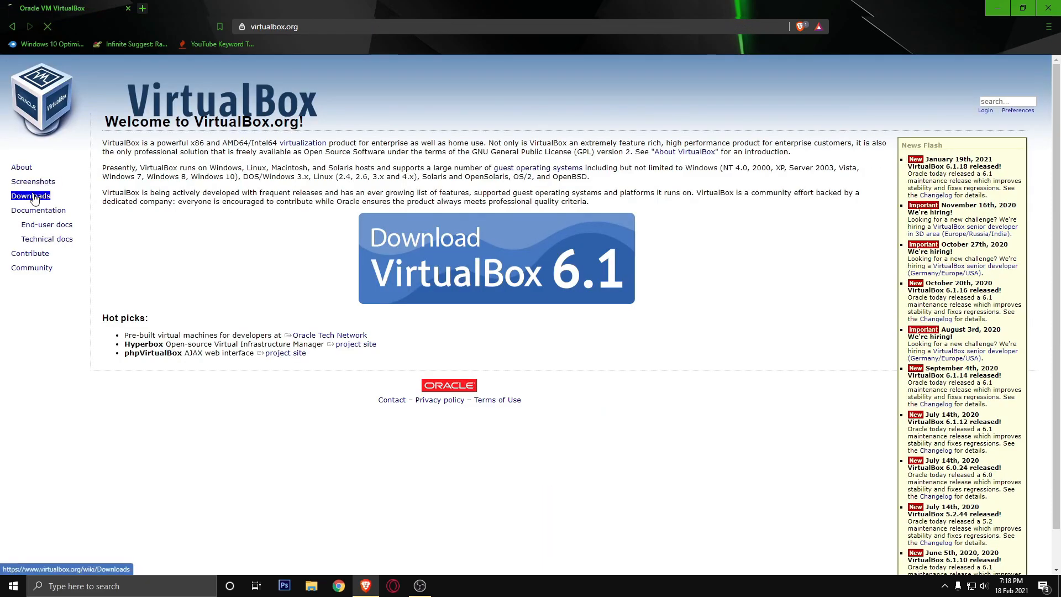
pyautogui.click(30, 195)
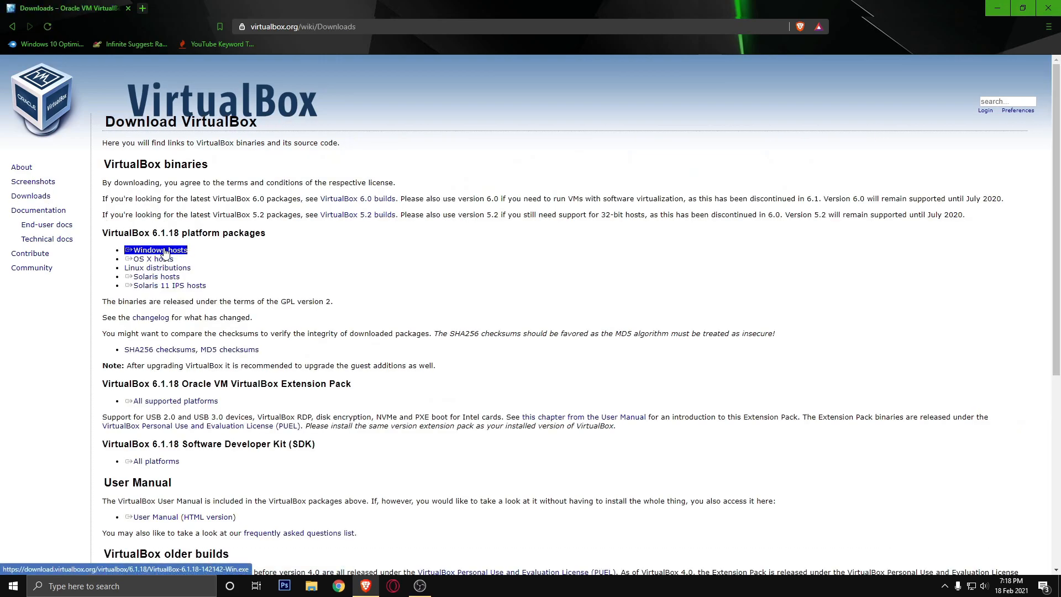
pyautogui.click(159, 250)
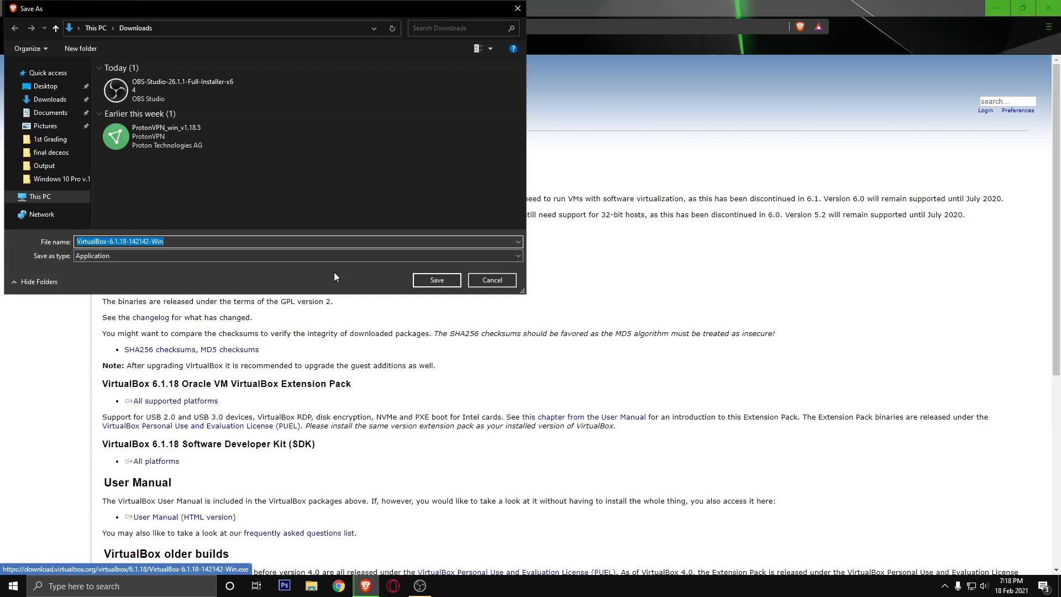
pyautogui.click(436, 280)
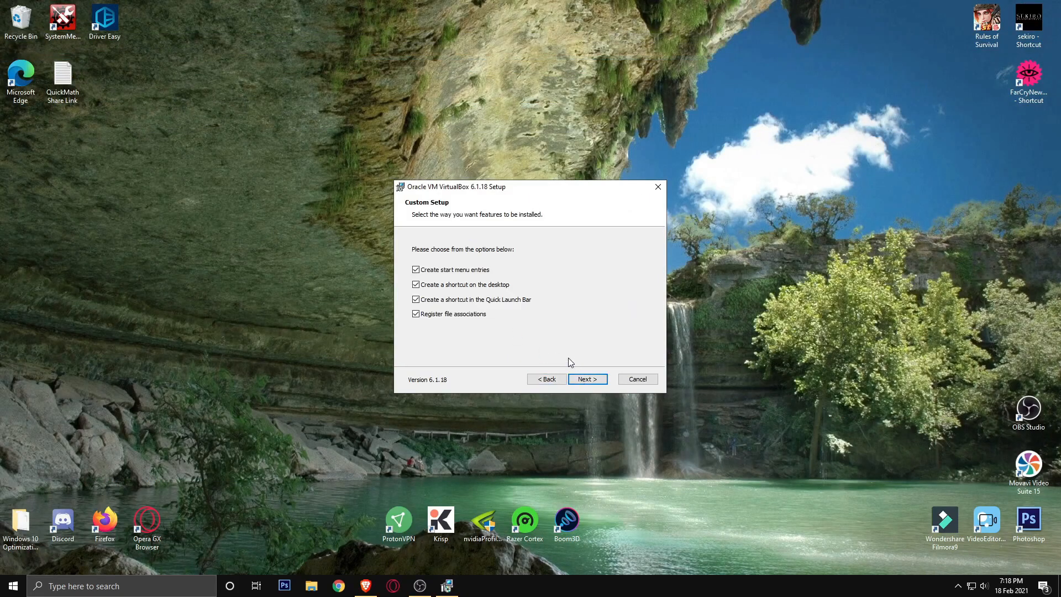
pyautogui.click(585, 379)
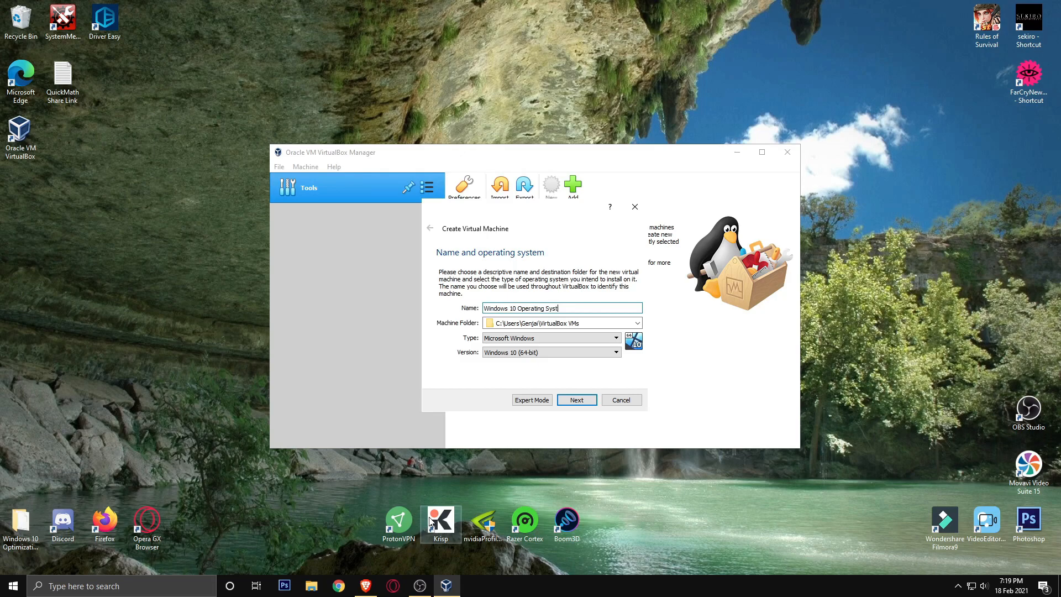
# Step: Create the 'Windows 10 Operating System' VM: Windows 10 (64-bit), 2048 MB RAM, new virtual disk
pyautogui.click(576, 399)
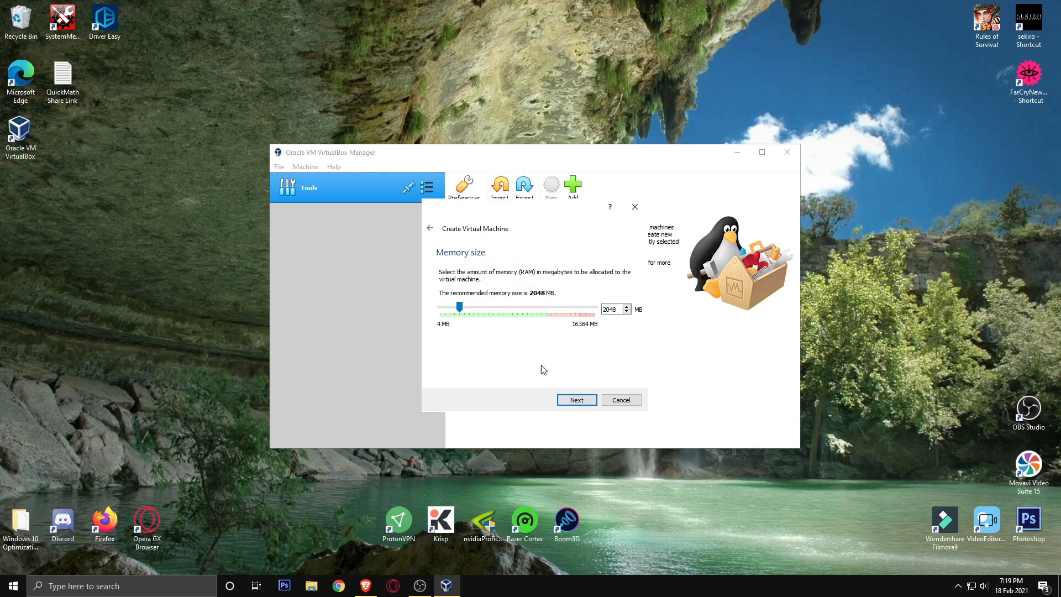
pyautogui.click(576, 399)
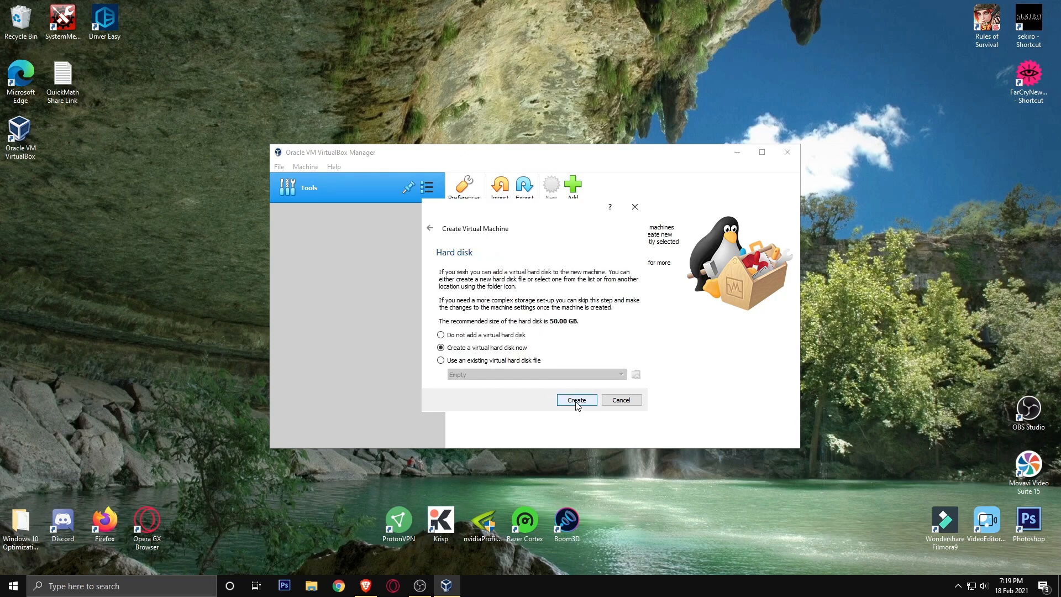
pyautogui.click(575, 398)
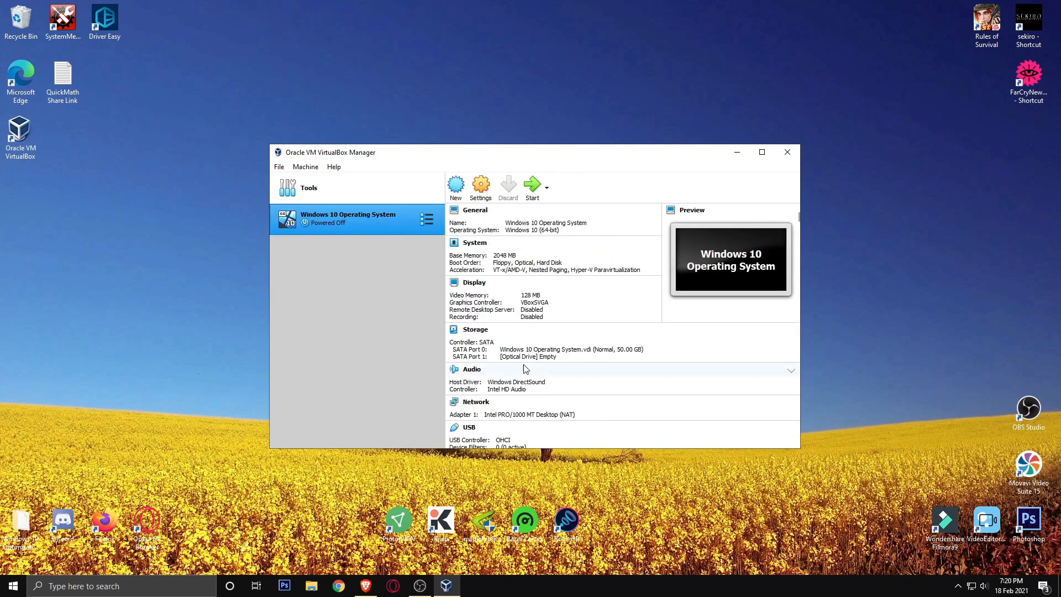
# Step: Attach Win10_Pro_1511_English_x64_july_2016.iso to the VM's empty optical drive in Storage settings
pyautogui.click(480, 187)
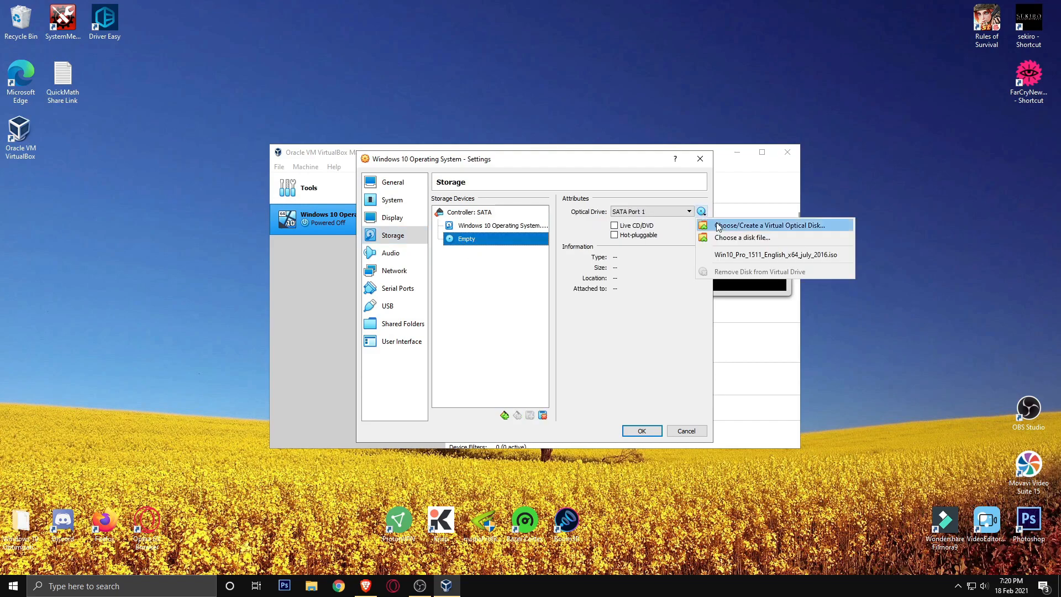
pyautogui.click(768, 226)
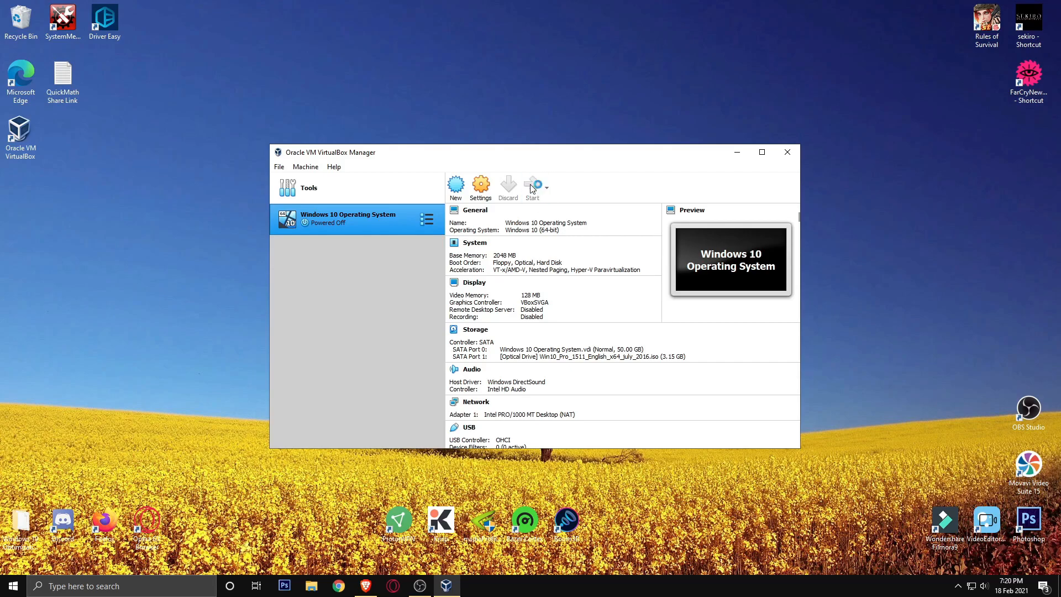
# Step: Boot the Windows 10 Operating System VM to its desktop and search for dxdiag
pyautogui.click(531, 187)
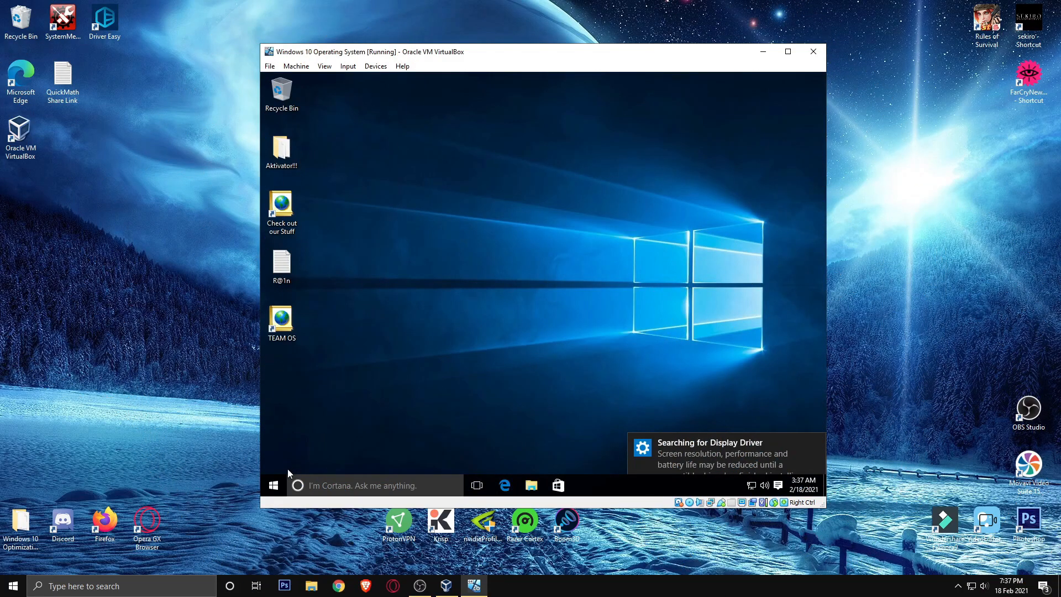
pyautogui.moveTo(337, 485)
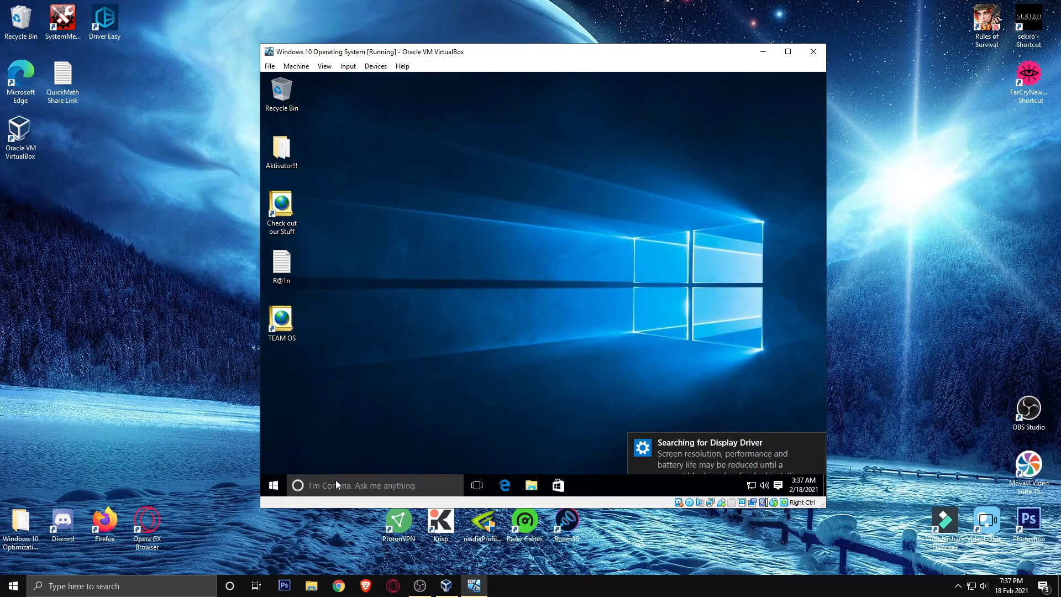
pyautogui.write('dxdia')
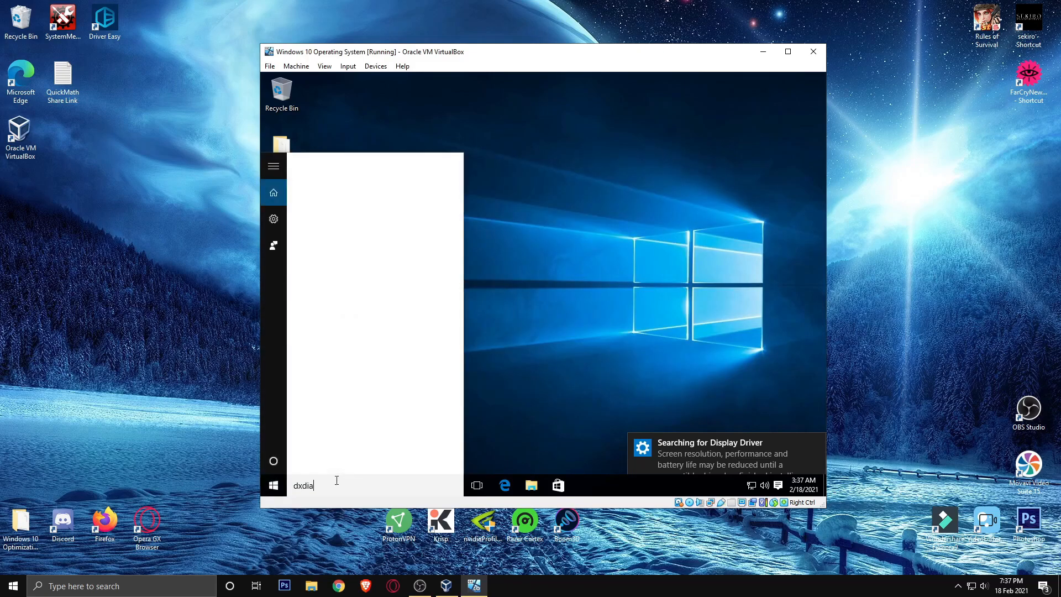